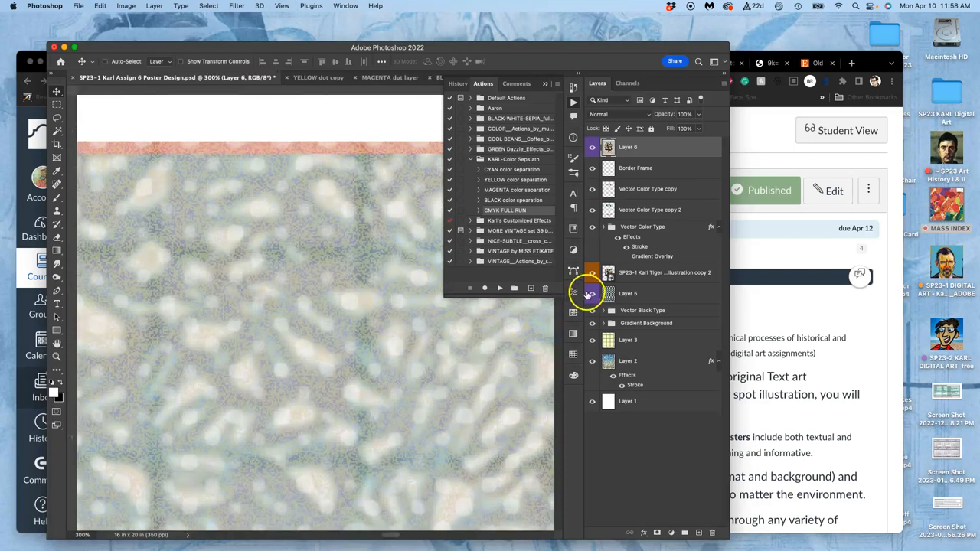
Zoom out from 300% and scroll so the WORK and IN PROGRESS lettering comes into view.
{"action": "left_click", "coordinate": [592, 293]}
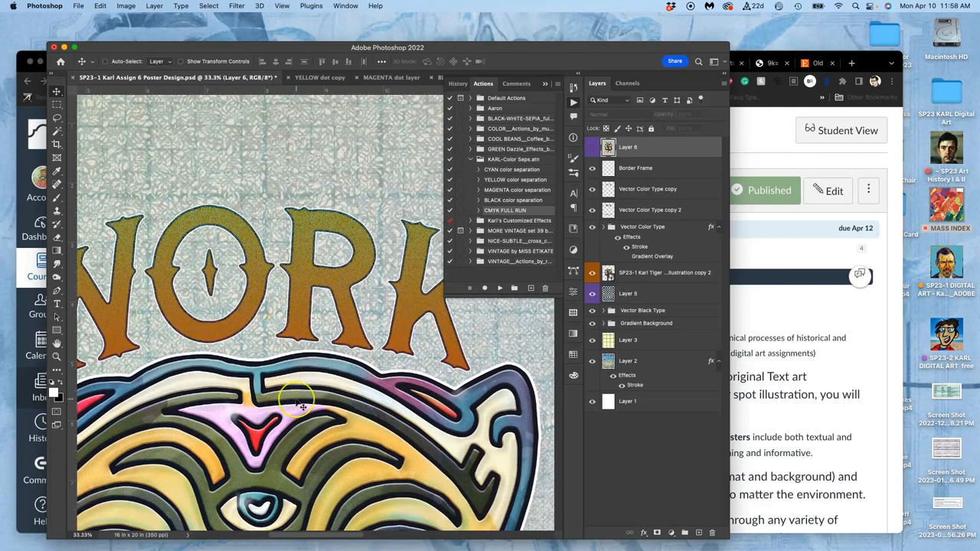
{"action": "scroll", "scroll_direction": "down", "scroll_amount": 3}
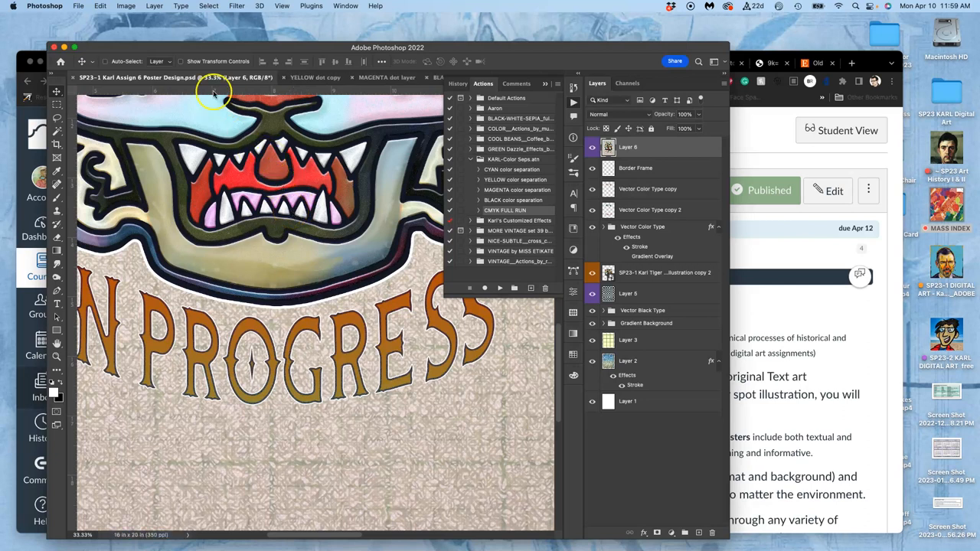
Fit the whole tiger poster on screen via the Image menu.
{"action": "left_click", "coordinate": [126, 6]}
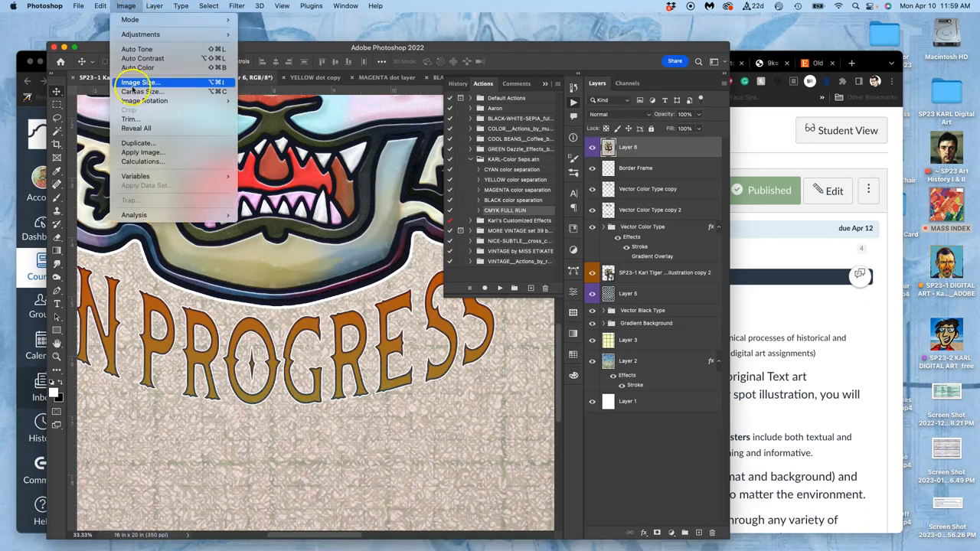
{"action": "left_click", "coordinate": [139, 82]}
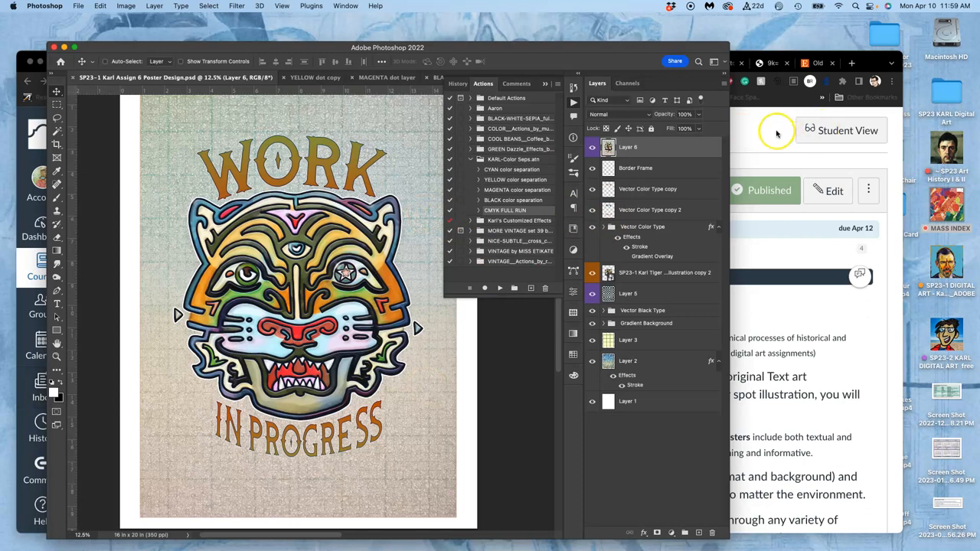
{"action": "mouse_move", "coordinate": [859, 46]}
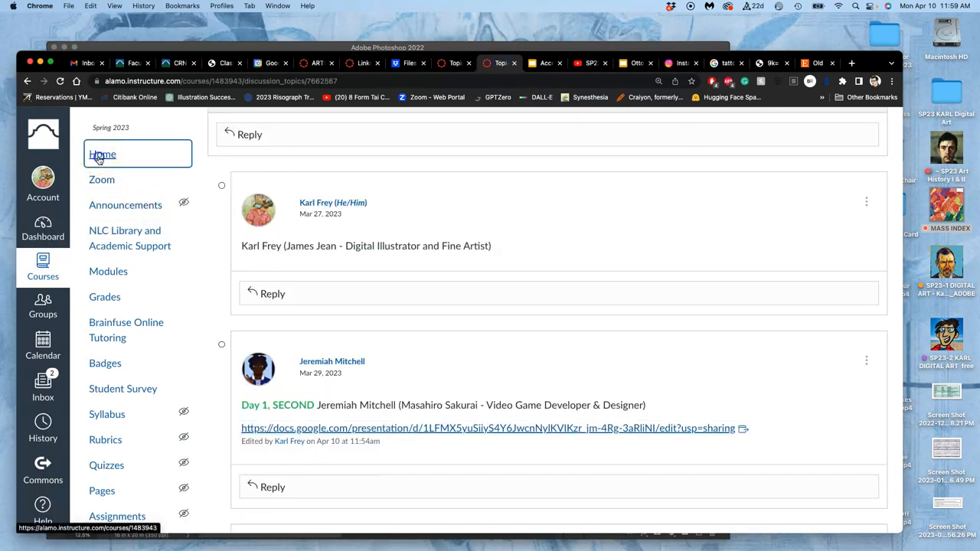
Go to the course Home page and scroll to Assignment #6 (Font/Flag Design).
{"action": "left_click", "coordinate": [101, 154]}
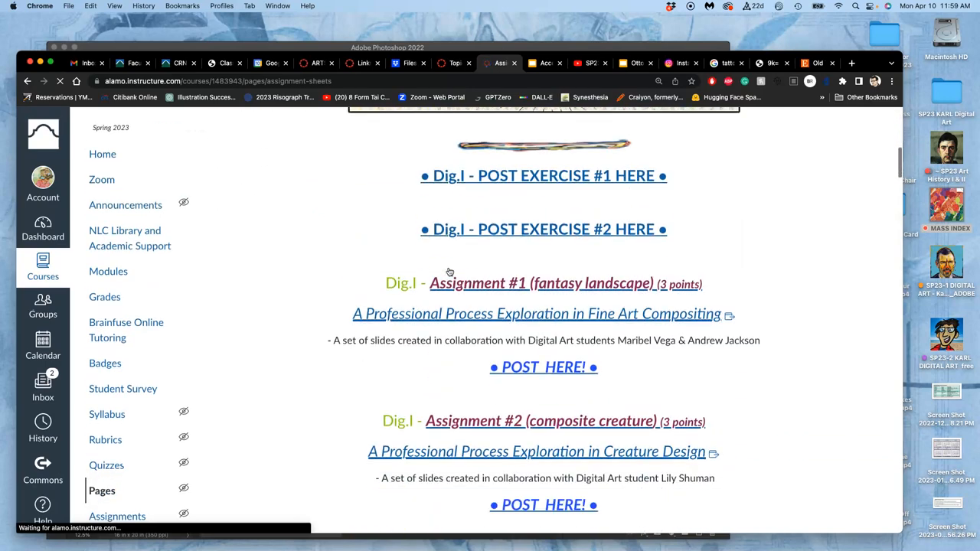
{"action": "scroll", "scroll_direction": "down", "scroll_amount": 3}
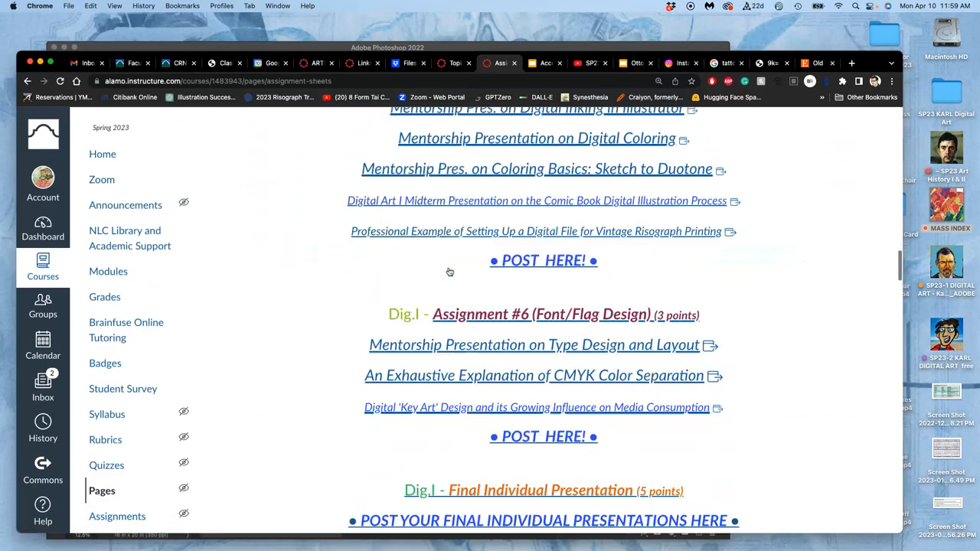
{"action": "scroll", "scroll_direction": "down", "scroll_amount": 3}
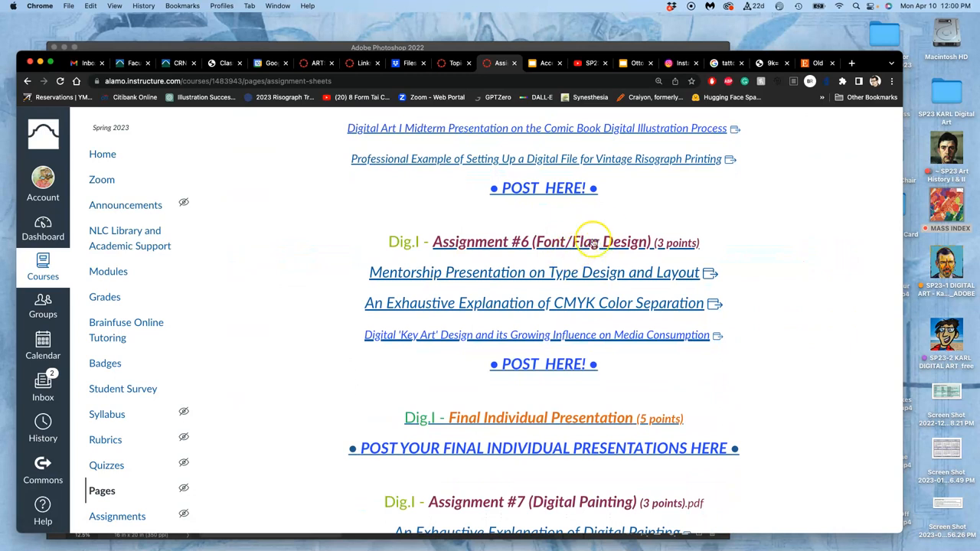
{"action": "mouse_move", "coordinate": [591, 242]}
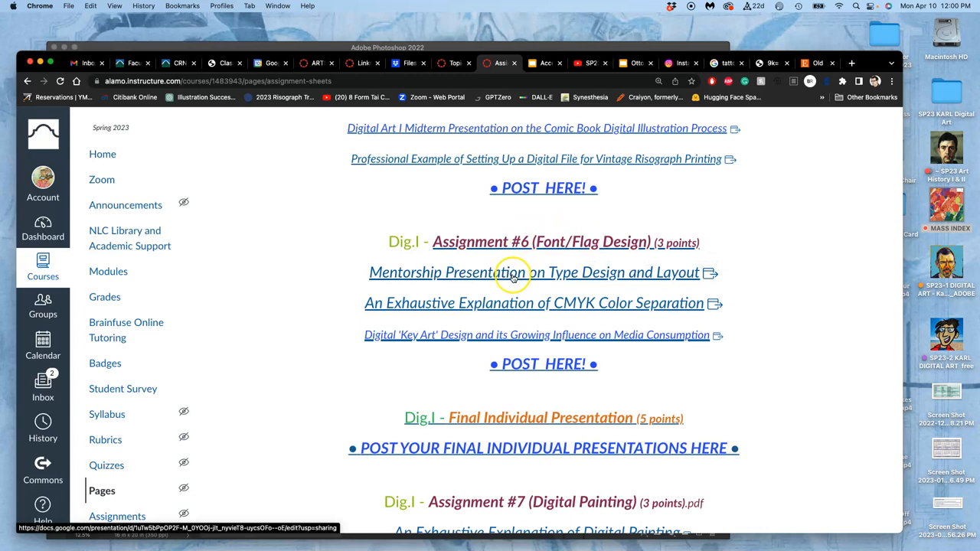
{"action": "mouse_move", "coordinate": [500, 297]}
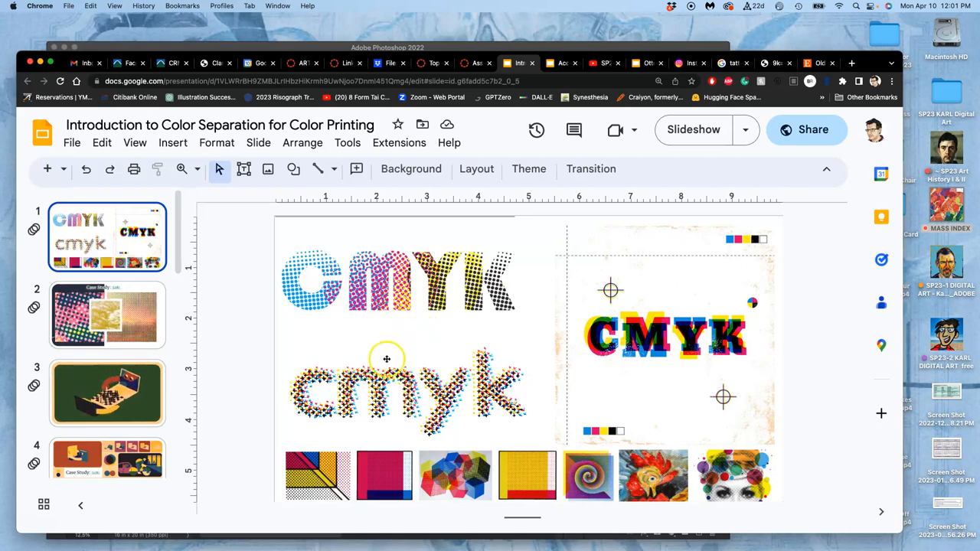
{"action": "left_click", "coordinate": [693, 129]}
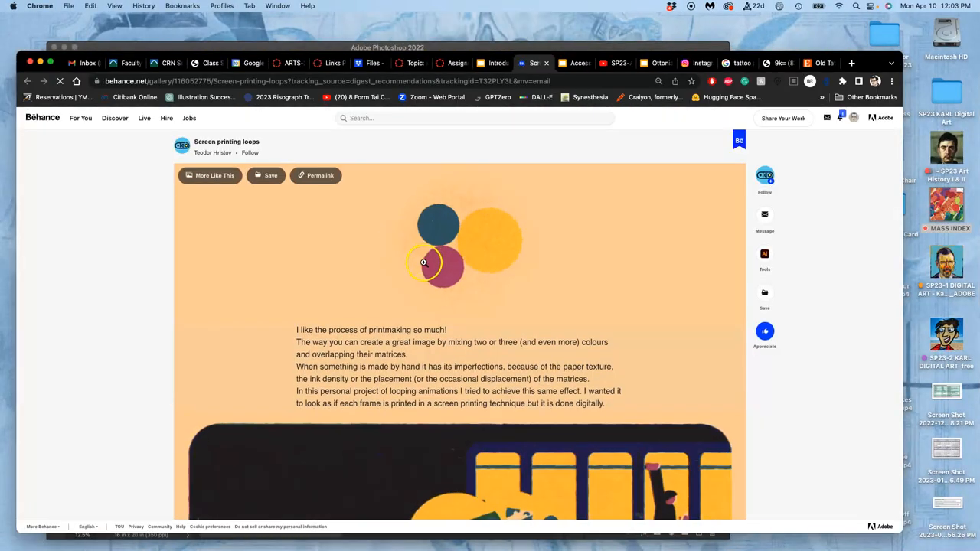
{"action": "scroll", "scroll_direction": "down", "scroll_amount": 3}
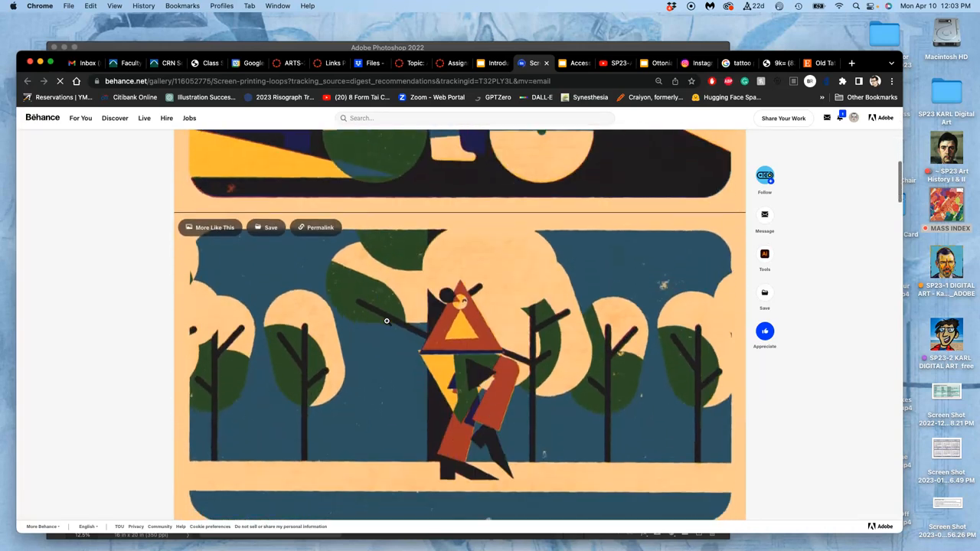
{"action": "scroll", "scroll_direction": "down", "scroll_amount": 3}
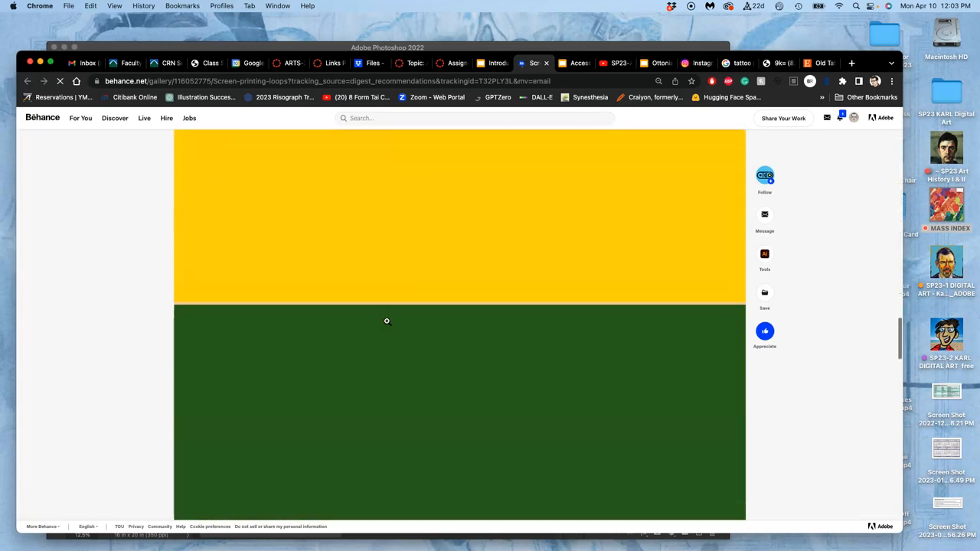
{"action": "scroll", "scroll_direction": "down", "scroll_amount": 3}
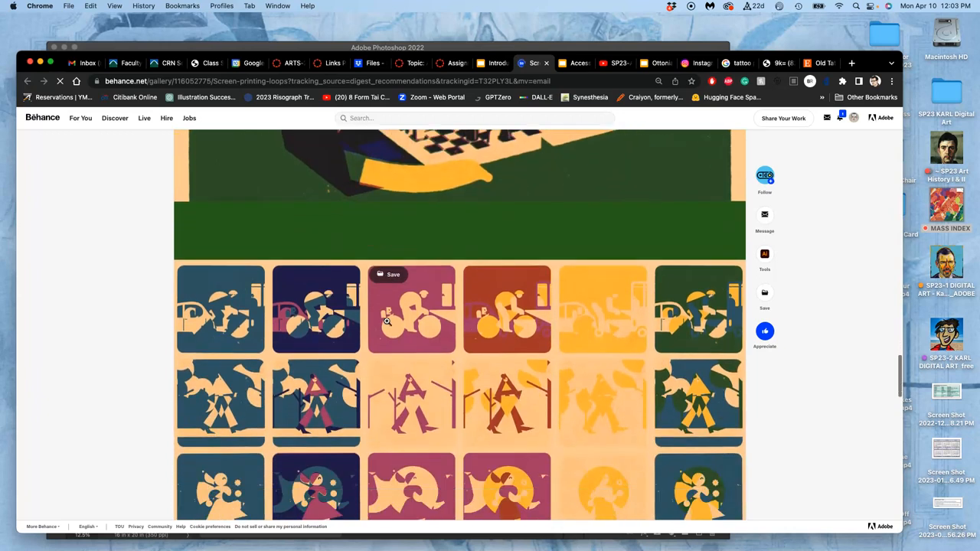
{"action": "scroll", "scroll_direction": "down", "scroll_amount": 3}
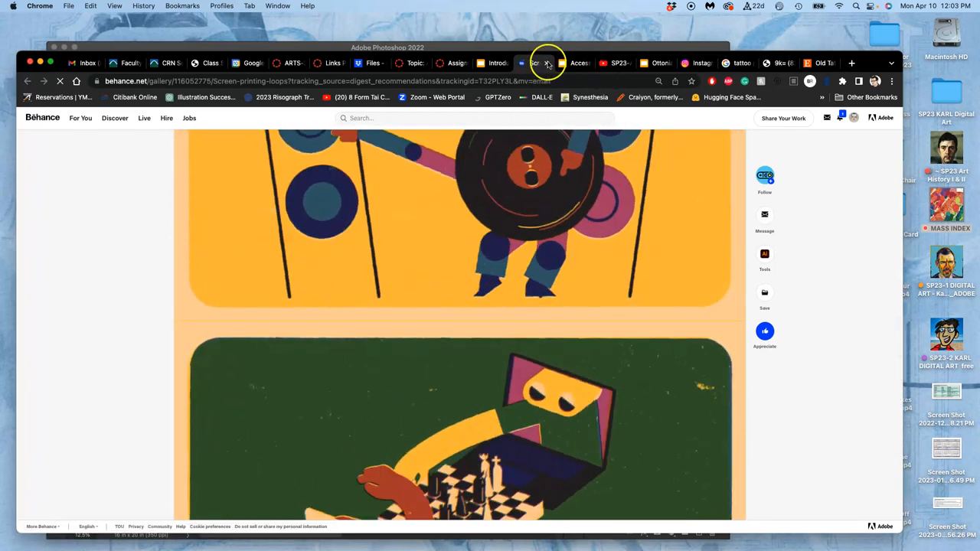
Return to the Canvas assignment page and launch the CMYK Color Separation slide deck.
{"action": "left_click", "coordinate": [497, 62]}
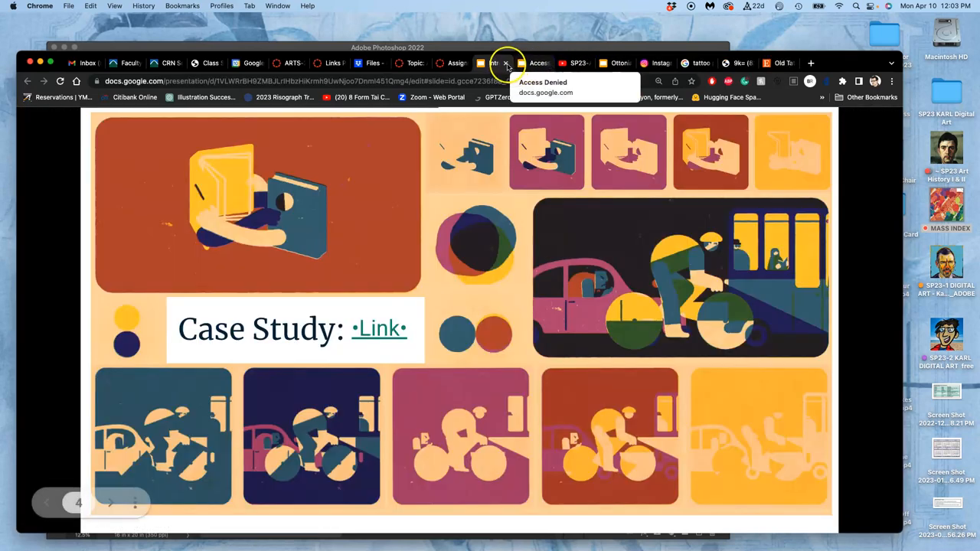
{"action": "left_click", "coordinate": [452, 62]}
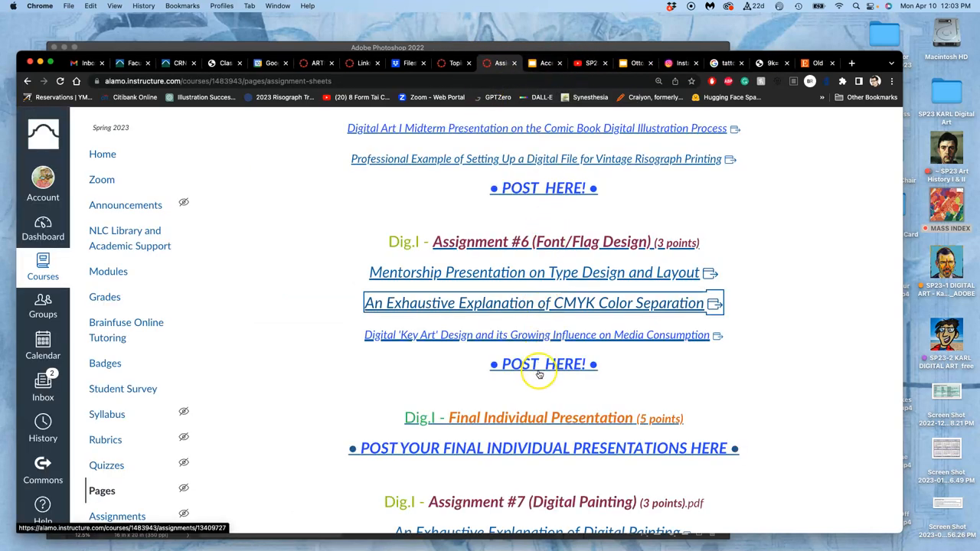
{"action": "left_click", "coordinate": [532, 303]}
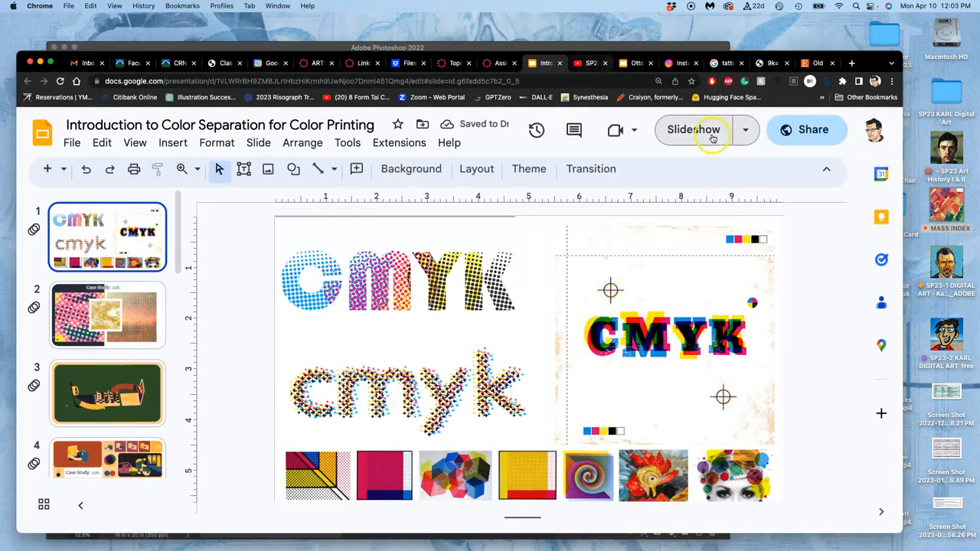
{"action": "left_click", "coordinate": [693, 129]}
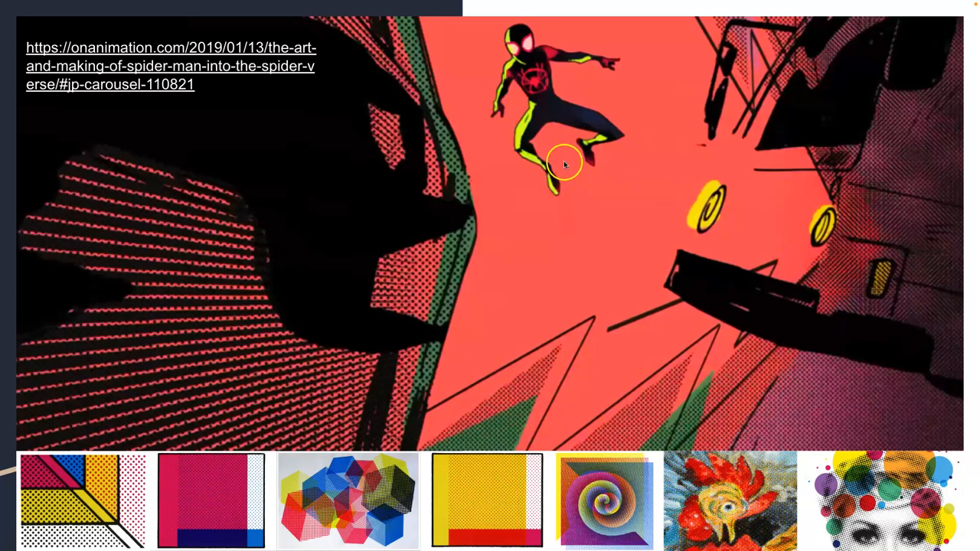
{"action": "mouse_move", "coordinate": [312, 276]}
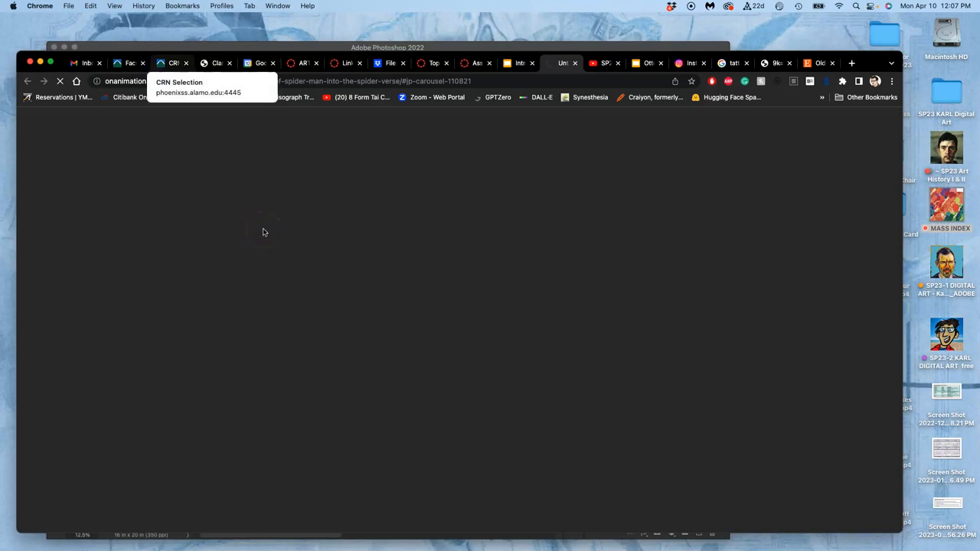
{"action": "mouse_move", "coordinate": [435, 229]}
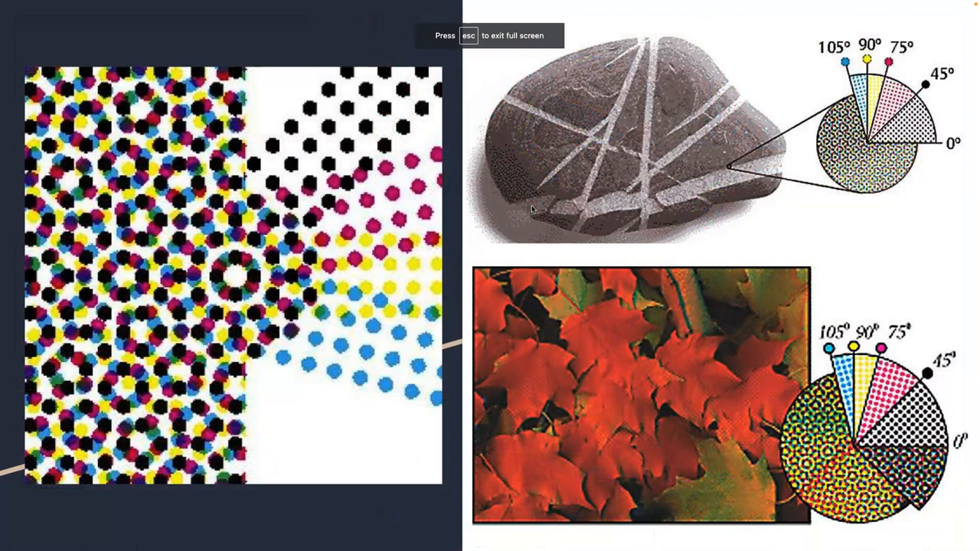
{"action": "left_click", "coordinate": [260, 317]}
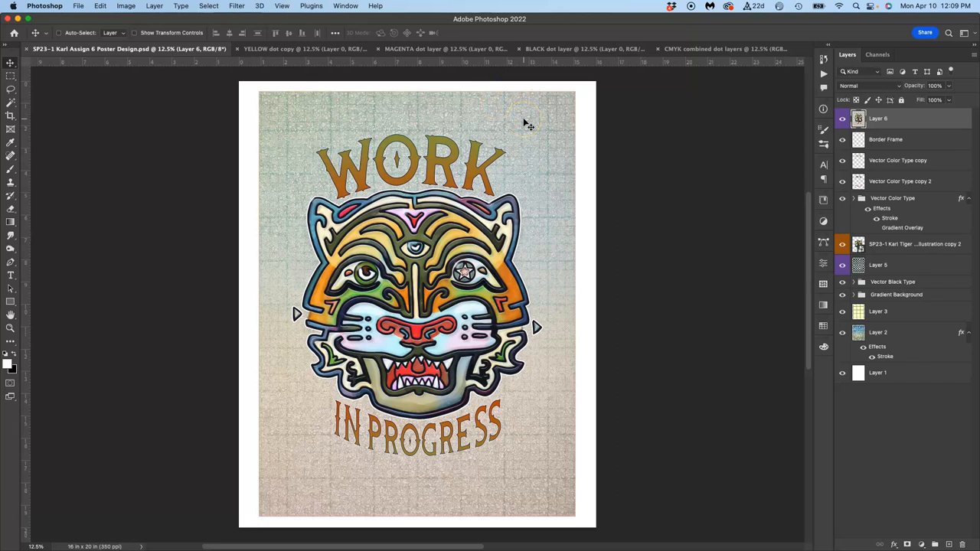
{"action": "mouse_move", "coordinate": [626, 99]}
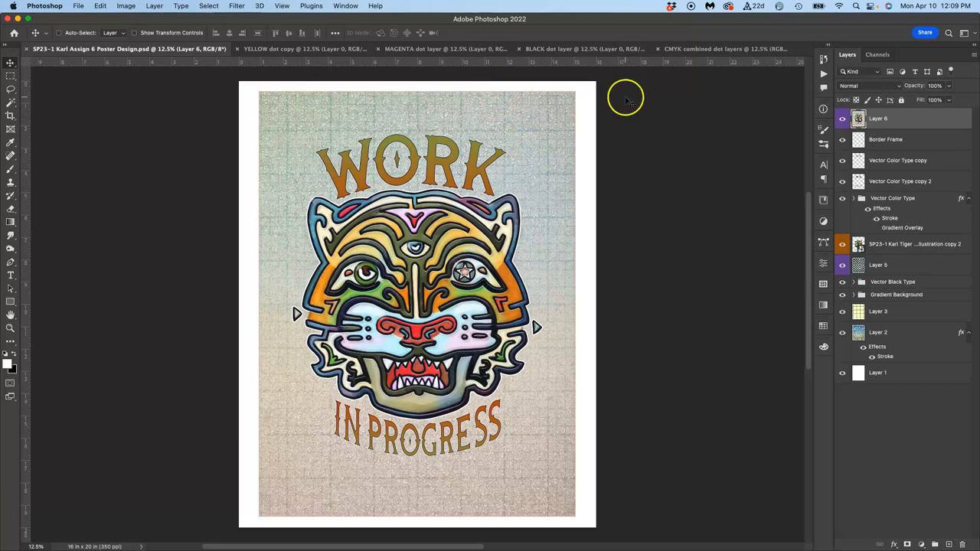
Show the Actions panel with the KARL-Color Seps set and reach the load-actions file dialog.
{"action": "left_click", "coordinate": [345, 6]}
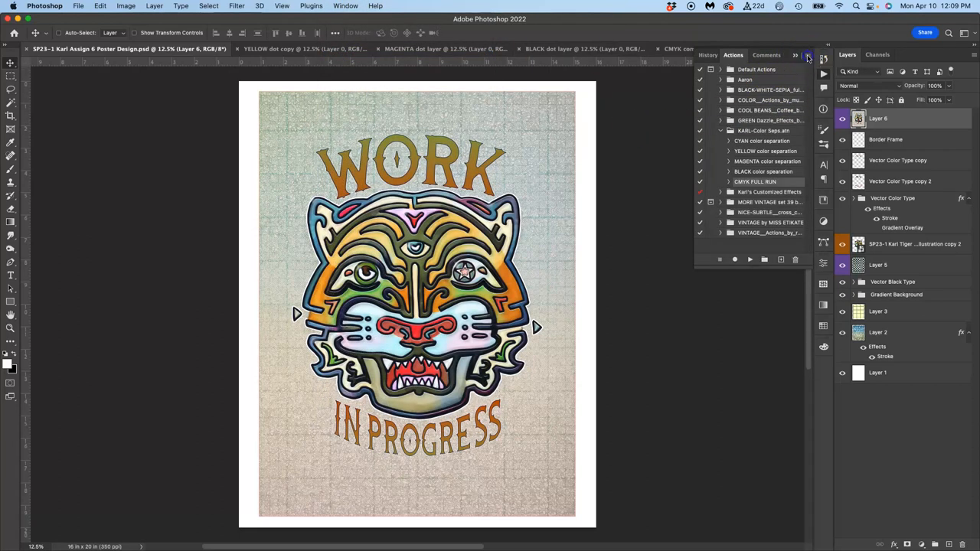
{"action": "left_click", "coordinate": [807, 55]}
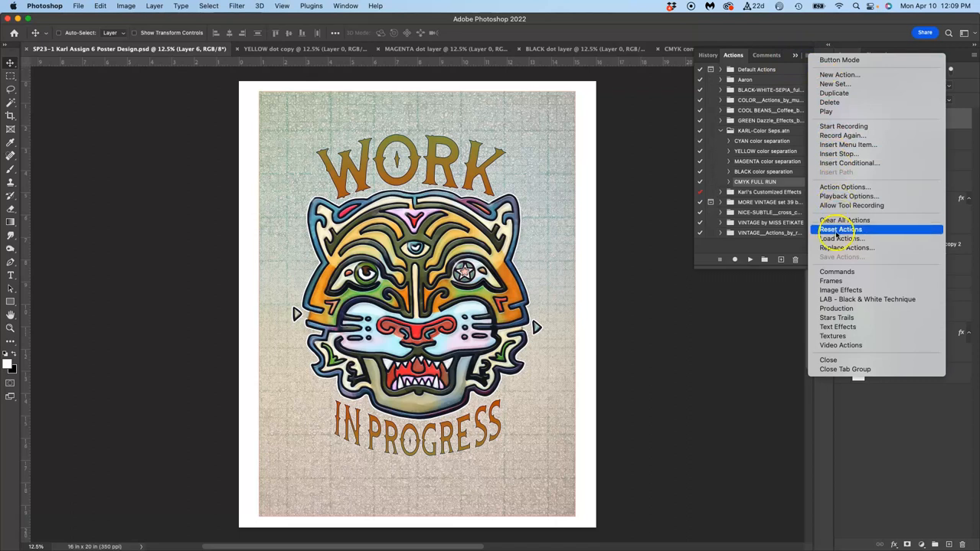
{"action": "mouse_move", "coordinate": [842, 136]}
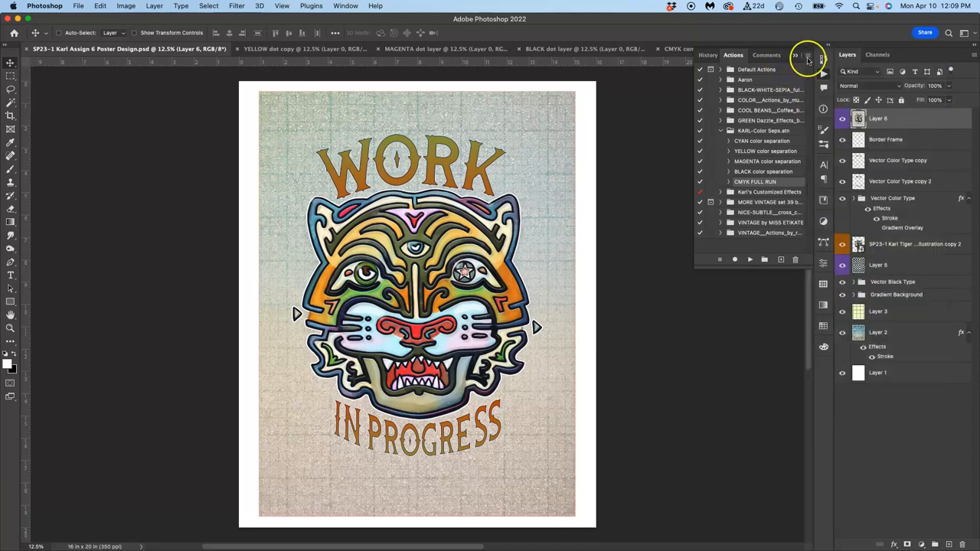
{"action": "left_click", "coordinate": [806, 58]}
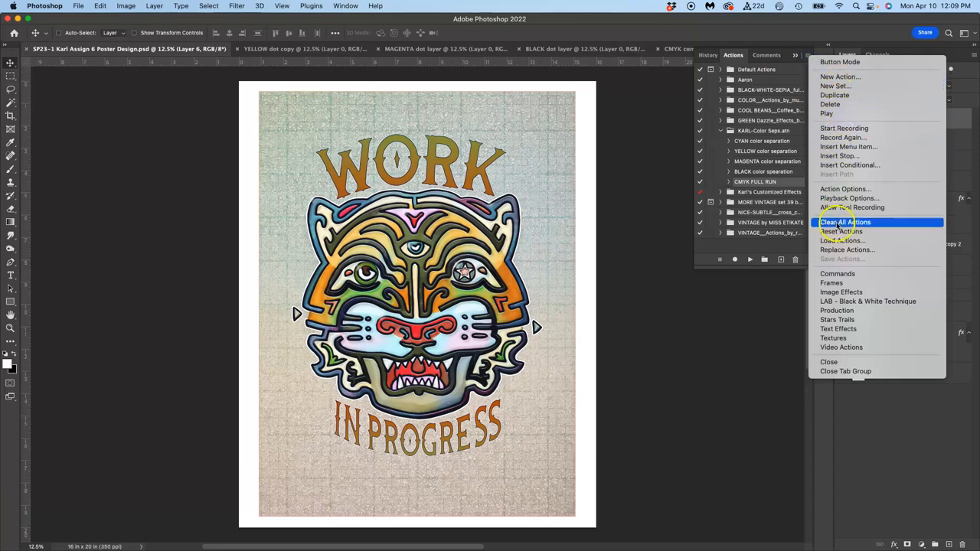
{"action": "left_click", "coordinate": [846, 54]}
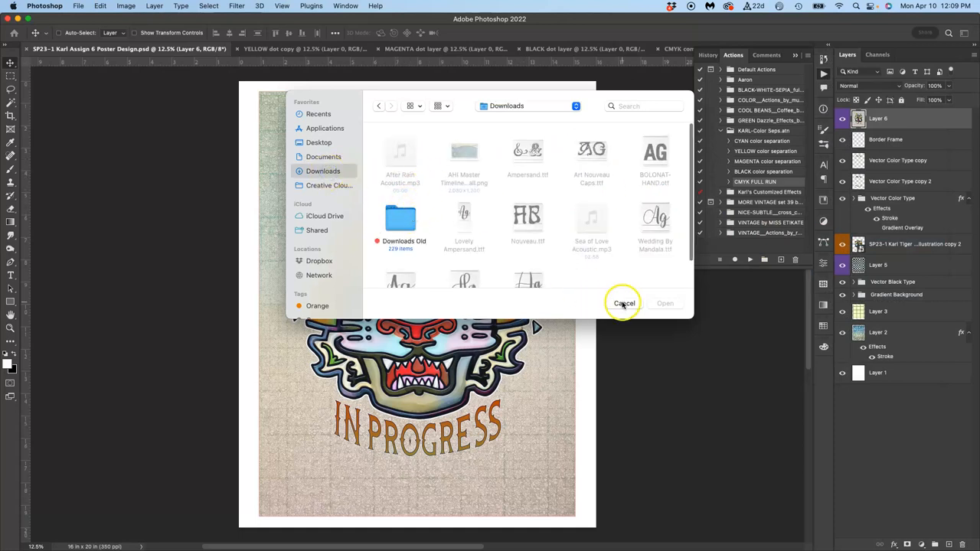
Cancel the load-actions file dialog without opening a file.
{"action": "left_click", "coordinate": [623, 303]}
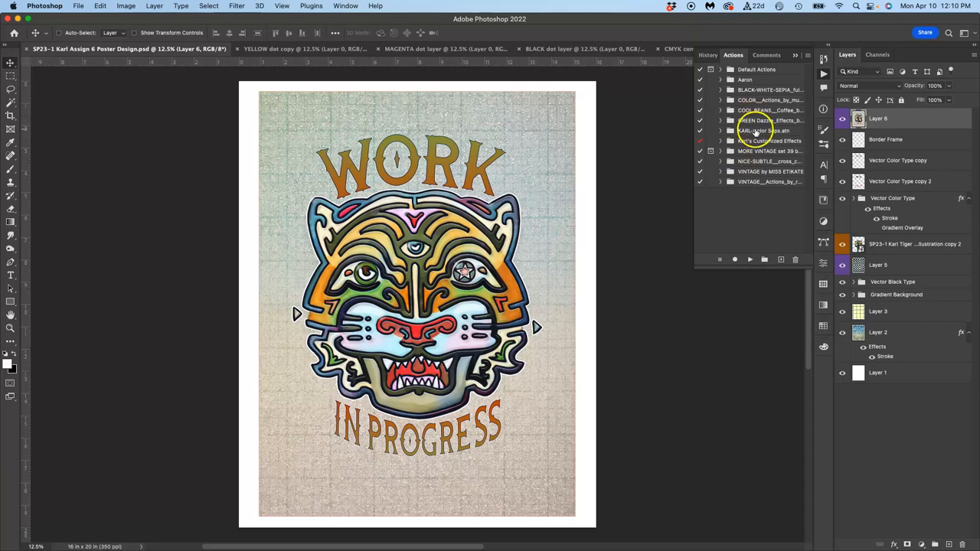
Expand KARL-Color Seps.atn to list the cyan, yellow, magenta, black and CMYK FULL RUN actions.
{"action": "left_click", "coordinate": [719, 130]}
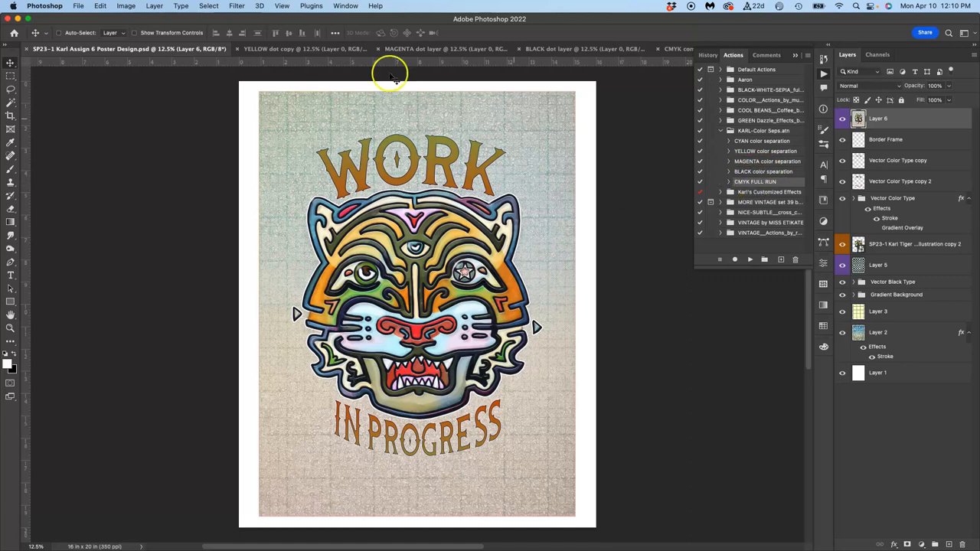
Close the leftover dot-layer documents with Don't Save, leaving only the poster open.
{"action": "left_click", "coordinate": [287, 48]}
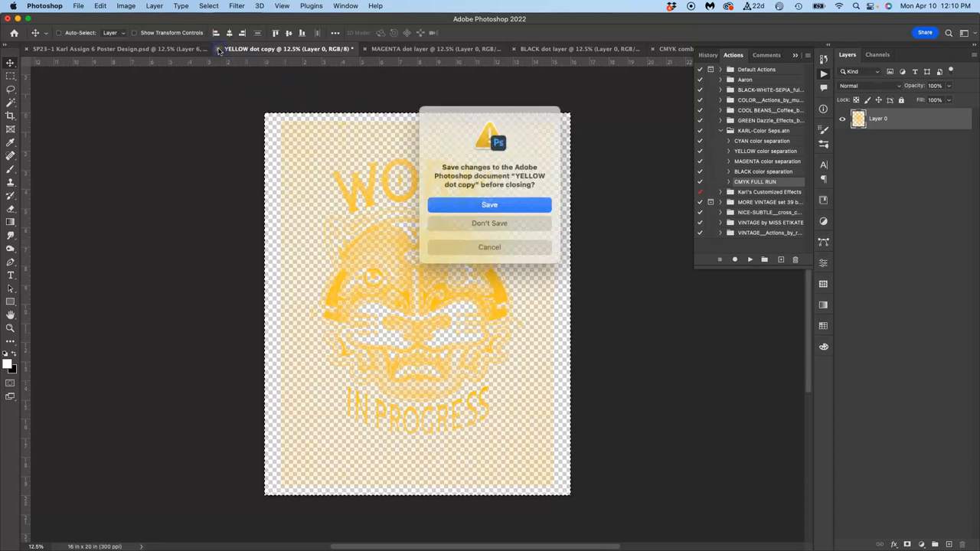
{"action": "left_click", "coordinate": [489, 222]}
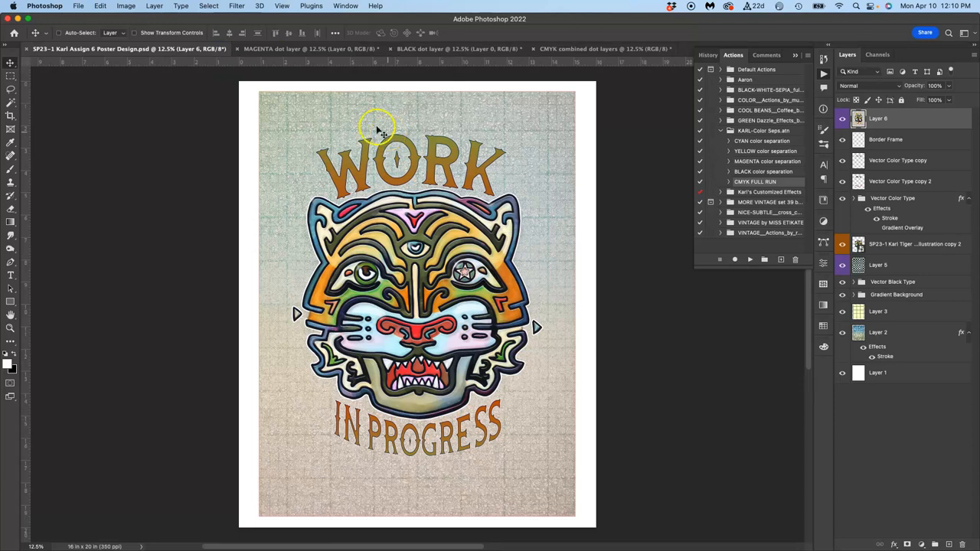
{"action": "left_click", "coordinate": [310, 48]}
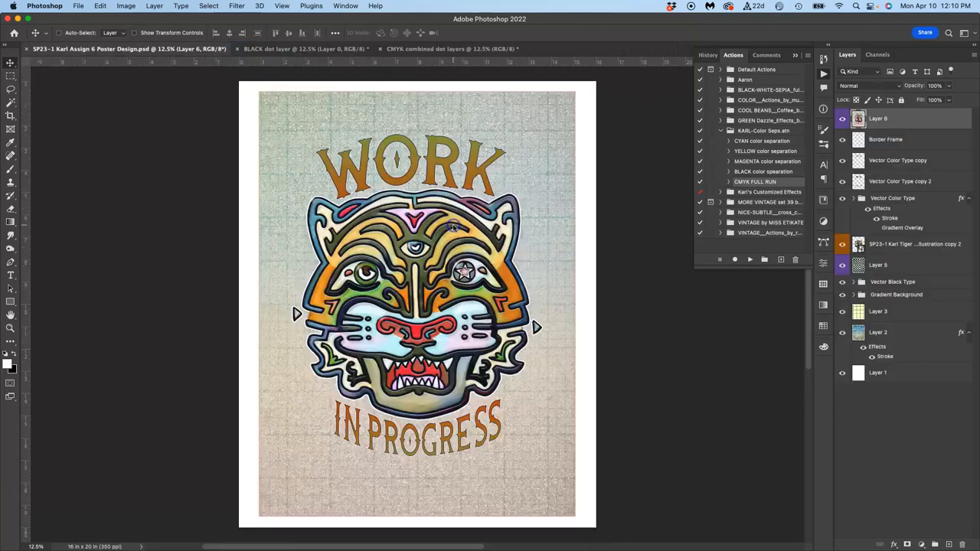
{"action": "left_click", "coordinate": [303, 49]}
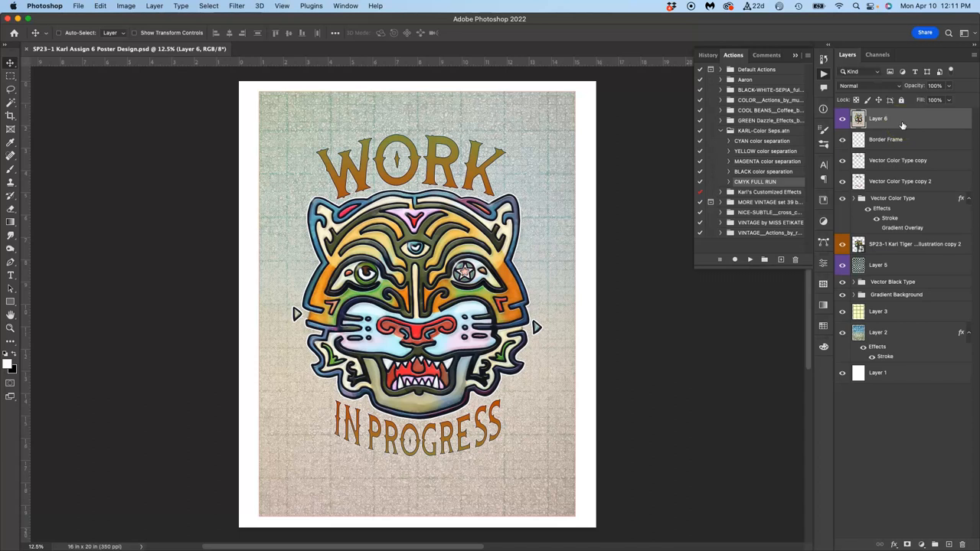
Flatten the poster into a single Background layer via Layer > Flatten Image.
{"action": "left_click", "coordinate": [78, 6]}
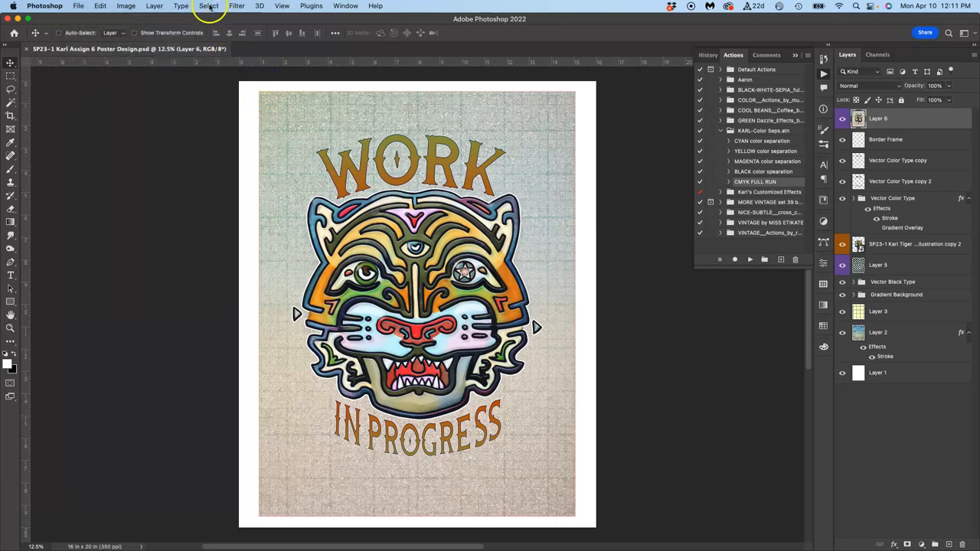
{"action": "left_click", "coordinate": [154, 6]}
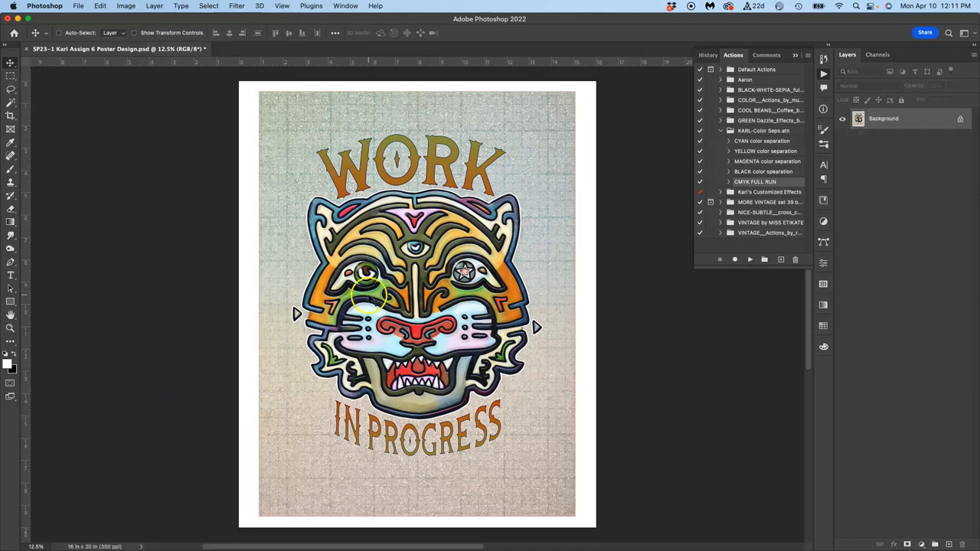
{"action": "mouse_move", "coordinate": [670, 49]}
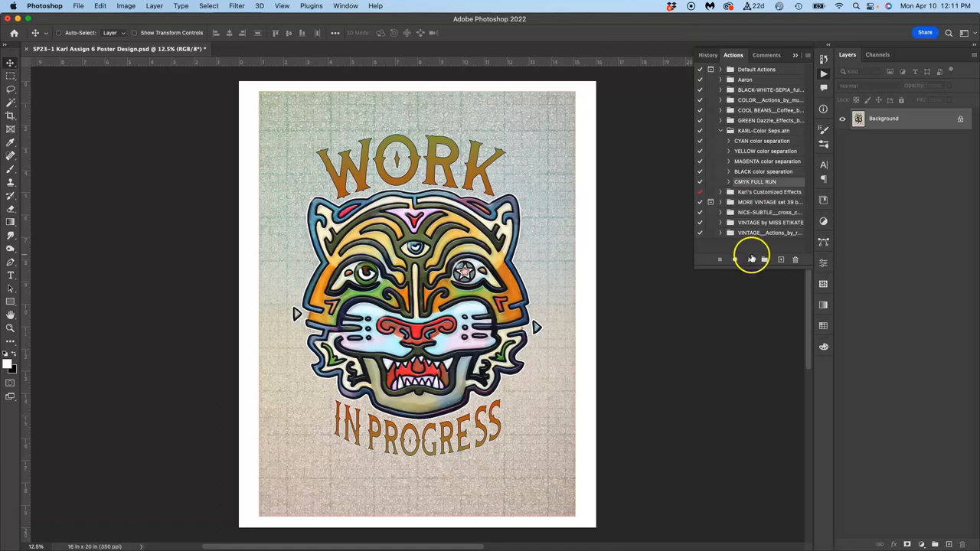
{"action": "mouse_move", "coordinate": [750, 259]}
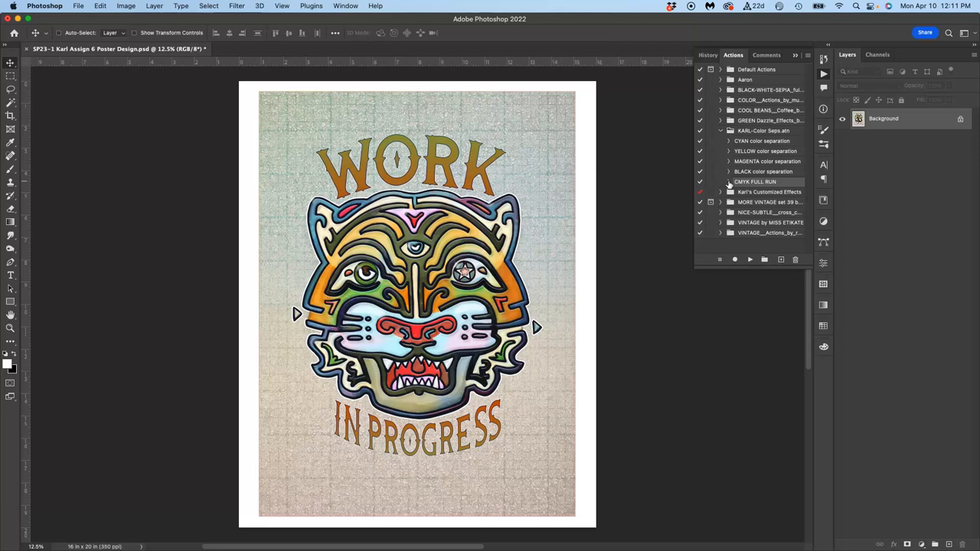
Expand CMYK FULL RUN to list its cyan, yellow, magenta, black and combine-documents steps.
{"action": "left_click", "coordinate": [728, 182]}
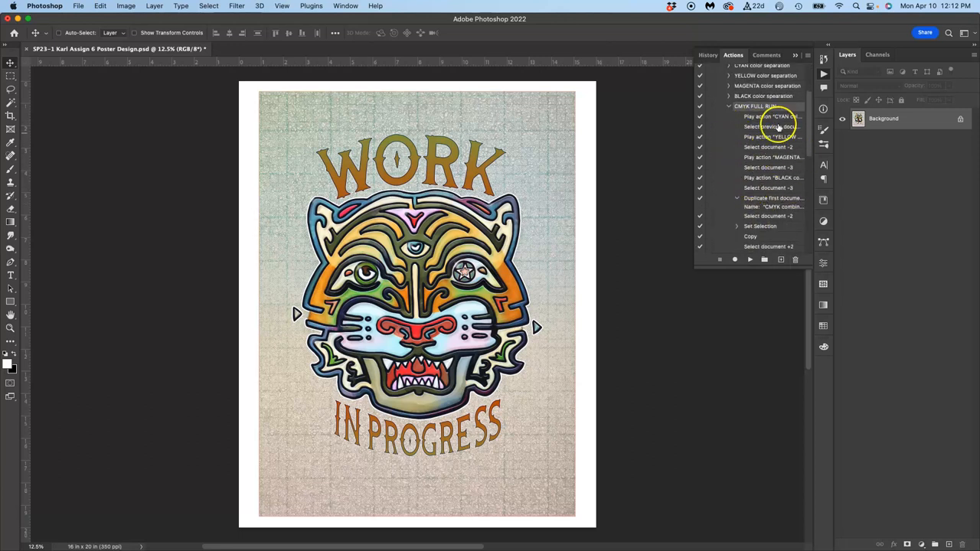
{"action": "mouse_move", "coordinate": [750, 177]}
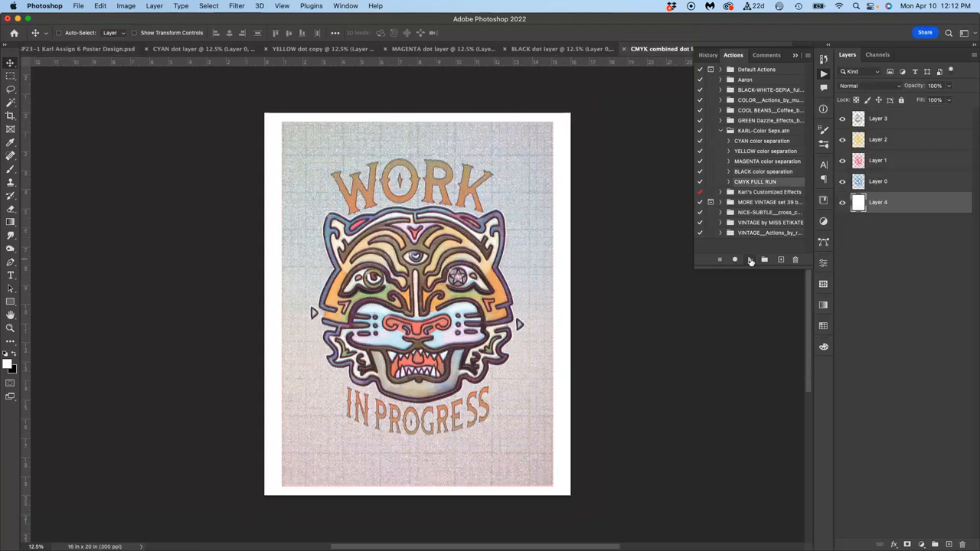
{"action": "mouse_move", "coordinate": [749, 260]}
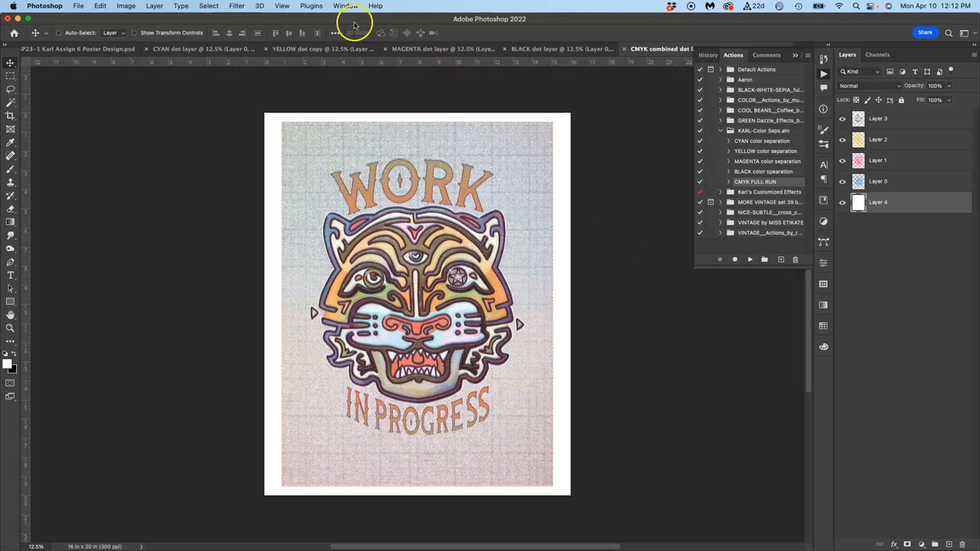
Return to the original poster document after the CMYK FULL RUN action finishes.
{"action": "left_click", "coordinate": [222, 48]}
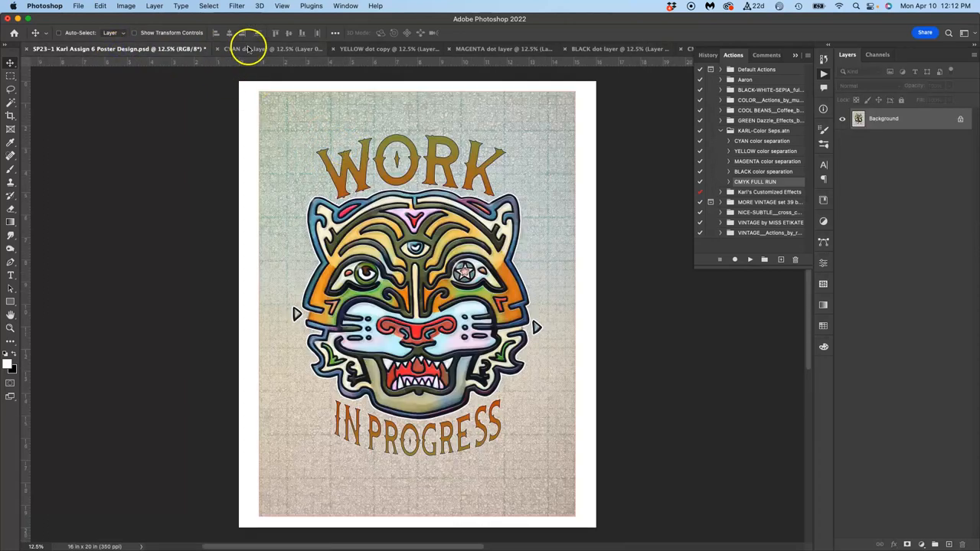
Discard the cyan and magenta dot documents without saving and show the black dot layer document.
{"action": "left_click", "coordinate": [228, 48]}
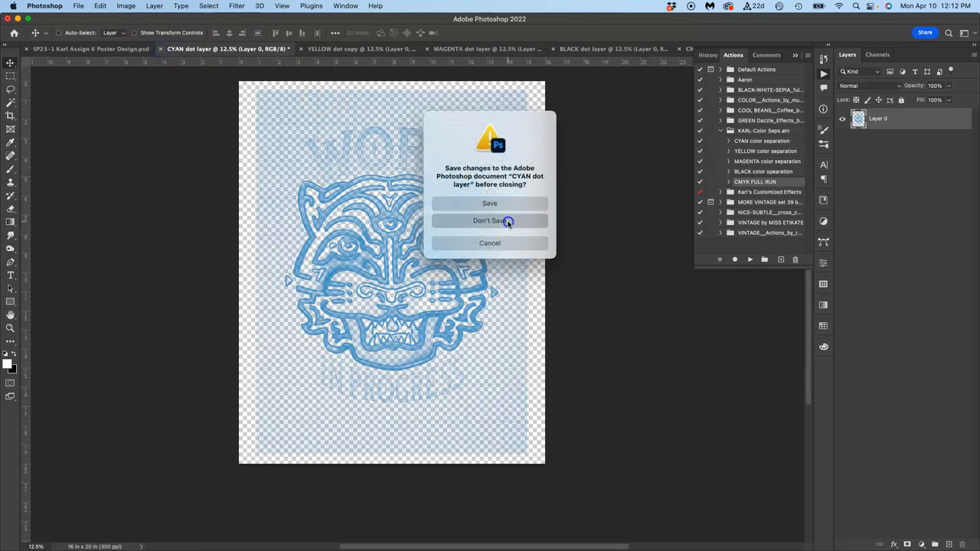
{"action": "left_click", "coordinate": [489, 221]}
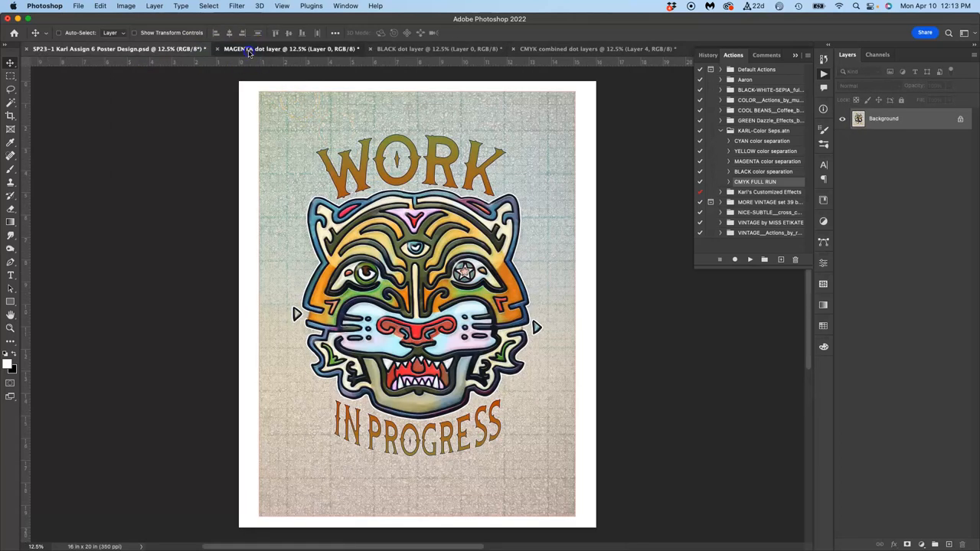
{"action": "left_click", "coordinate": [289, 49]}
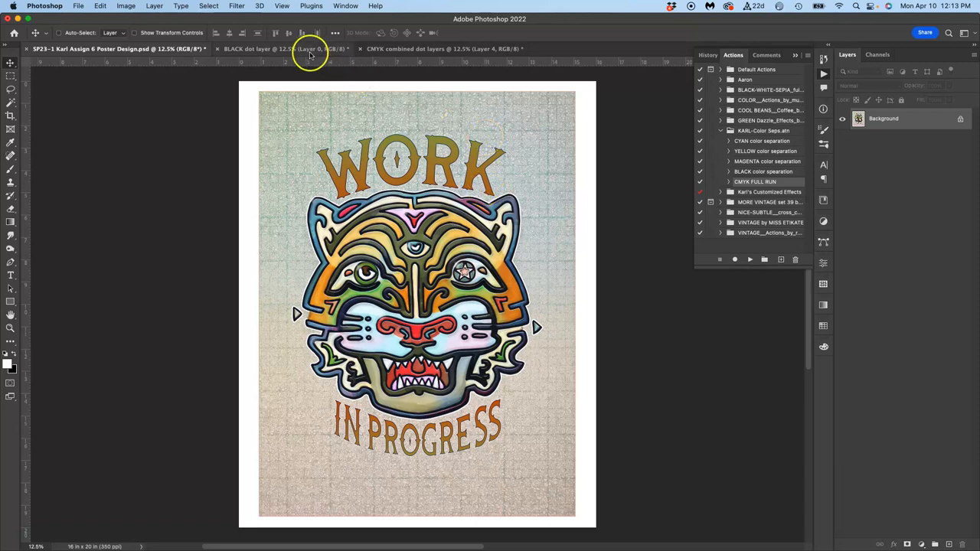
{"action": "left_click", "coordinate": [283, 48]}
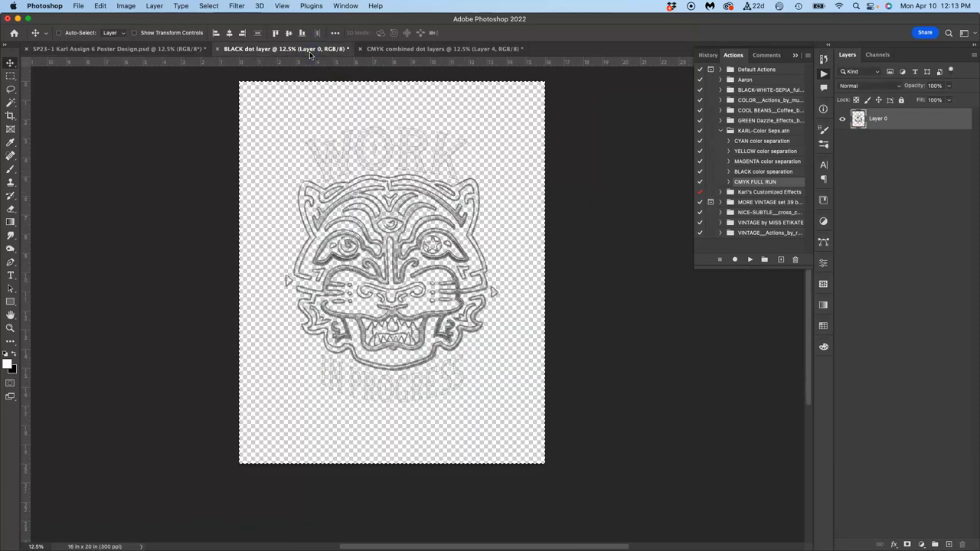